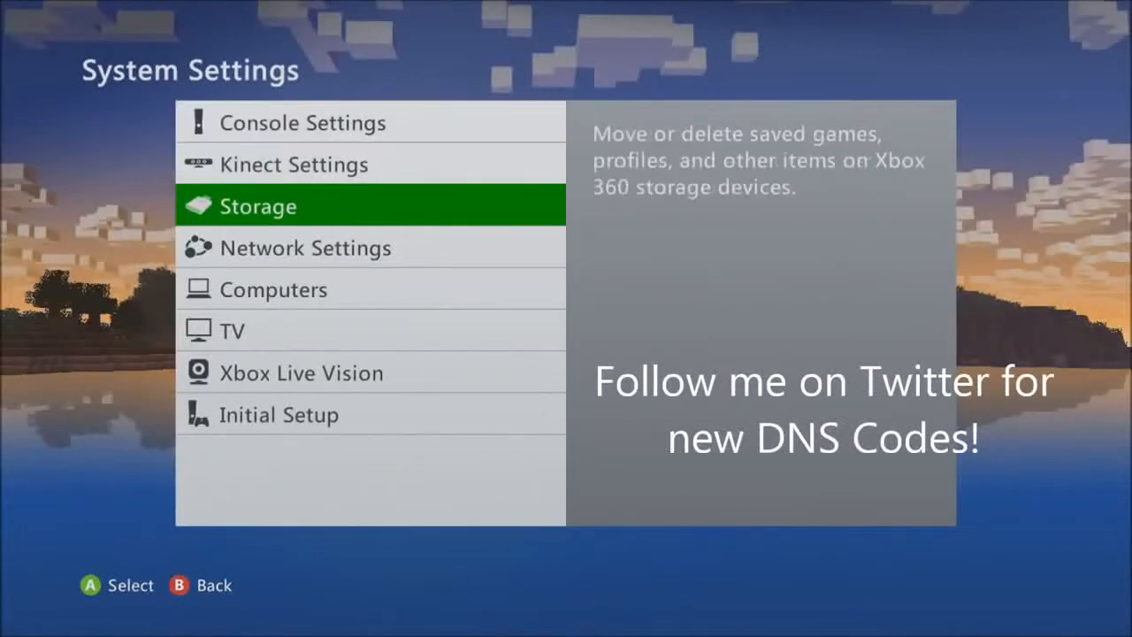
- Enter manual primary and secondary DNS servers in the Xbox 360 network settings and save them
{"action": "left_click", "coordinate": [304, 248]}
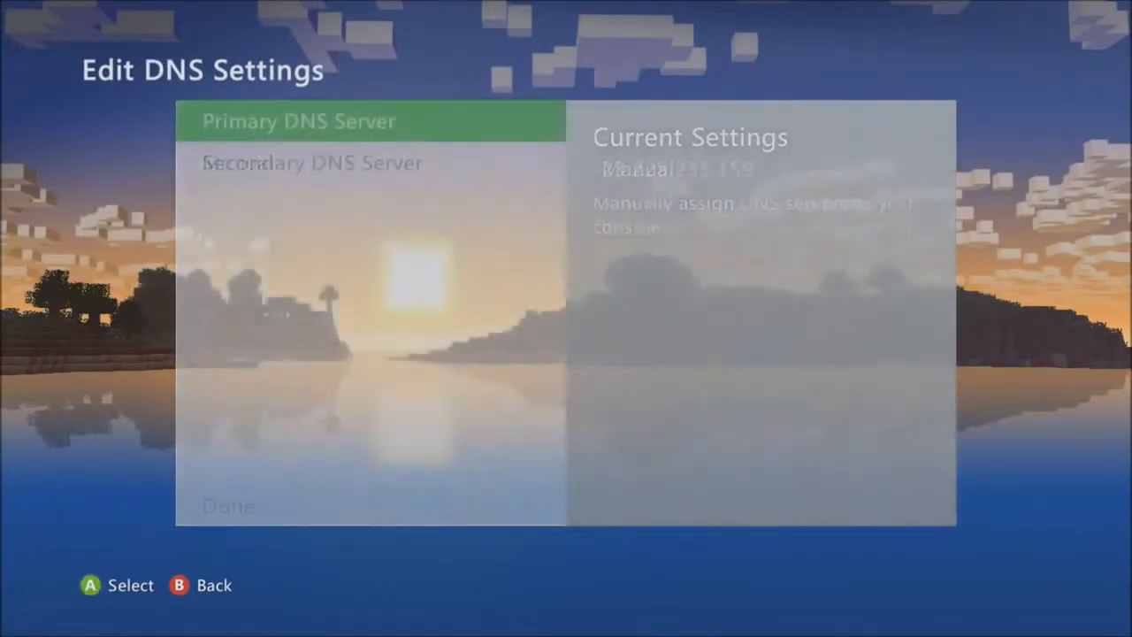
{"action": "left_click", "coordinate": [299, 121]}
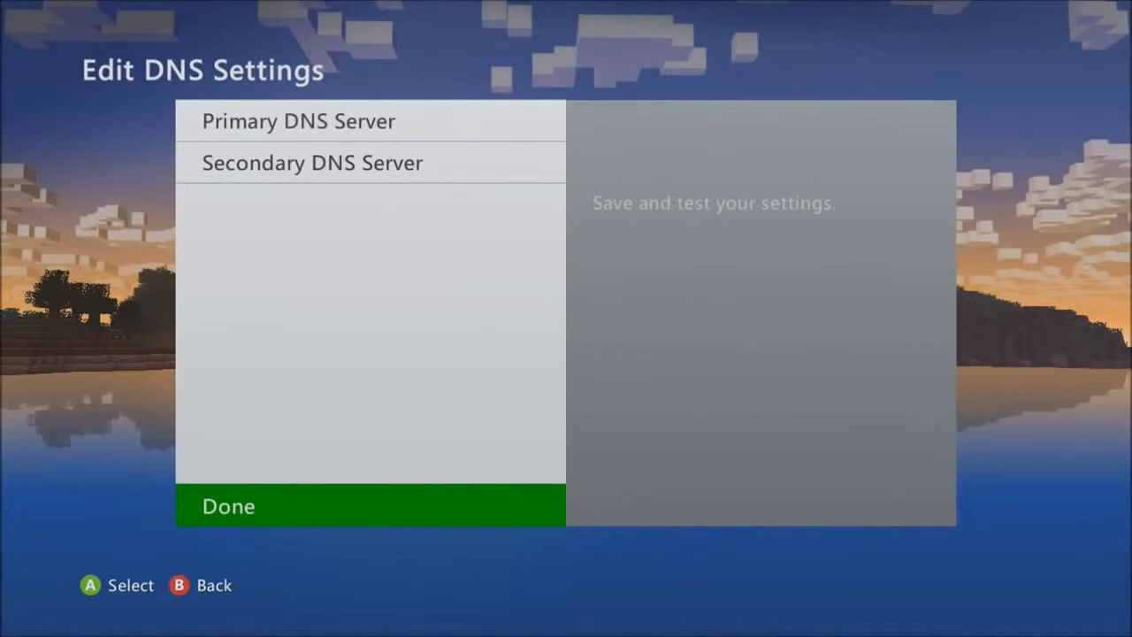
{"action": "left_click", "coordinate": [228, 505]}
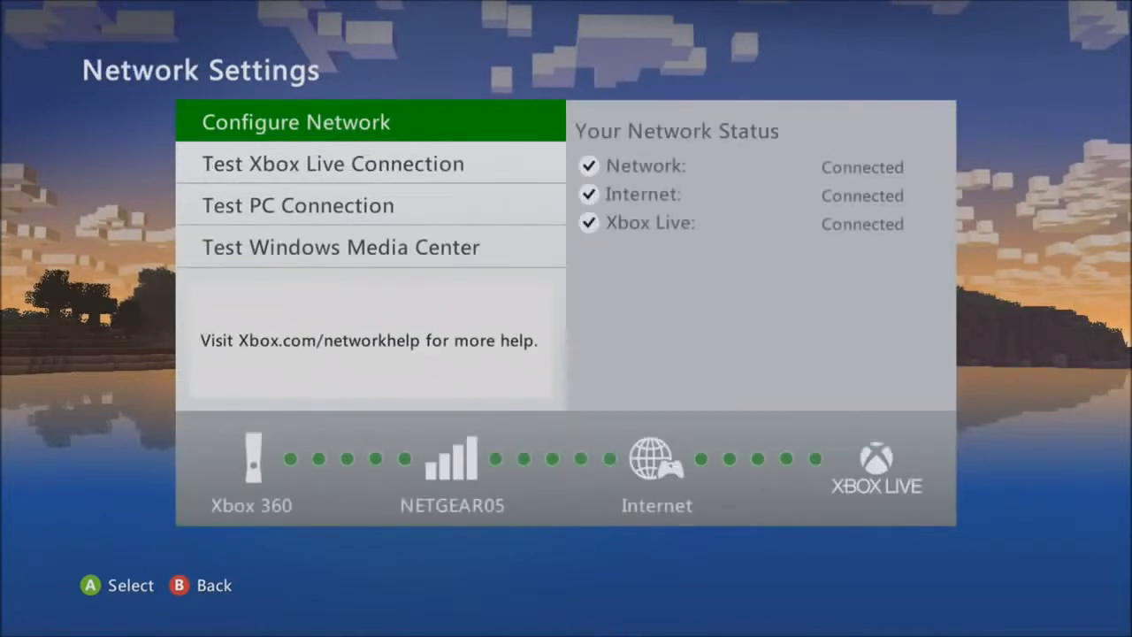
{"action": "left_click", "coordinate": [296, 121]}
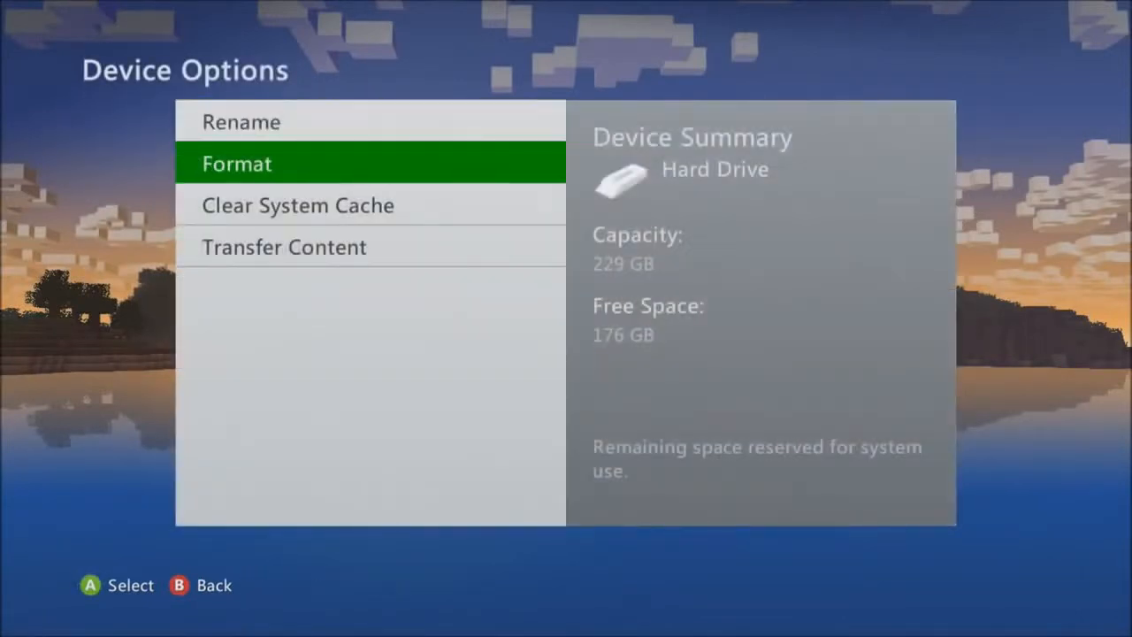
{"action": "left_click", "coordinate": [236, 163]}
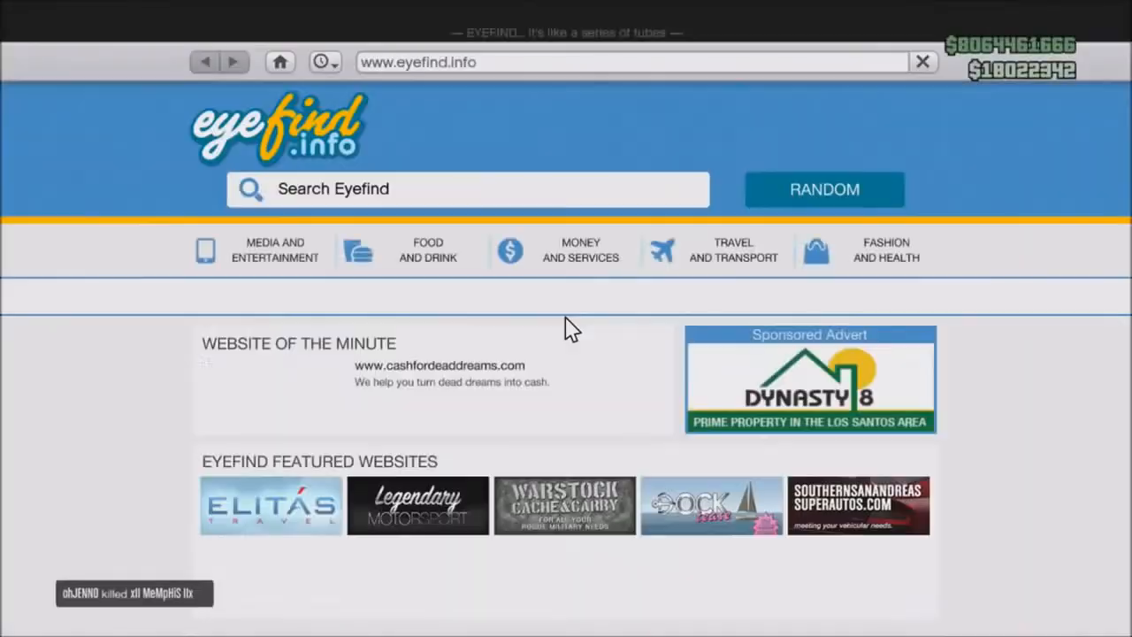
- Deposit $1,000,000,000 on maze-bank.com via Eyefind's Money and Services, then return to the menu
{"action": "left_click", "coordinate": [581, 250]}
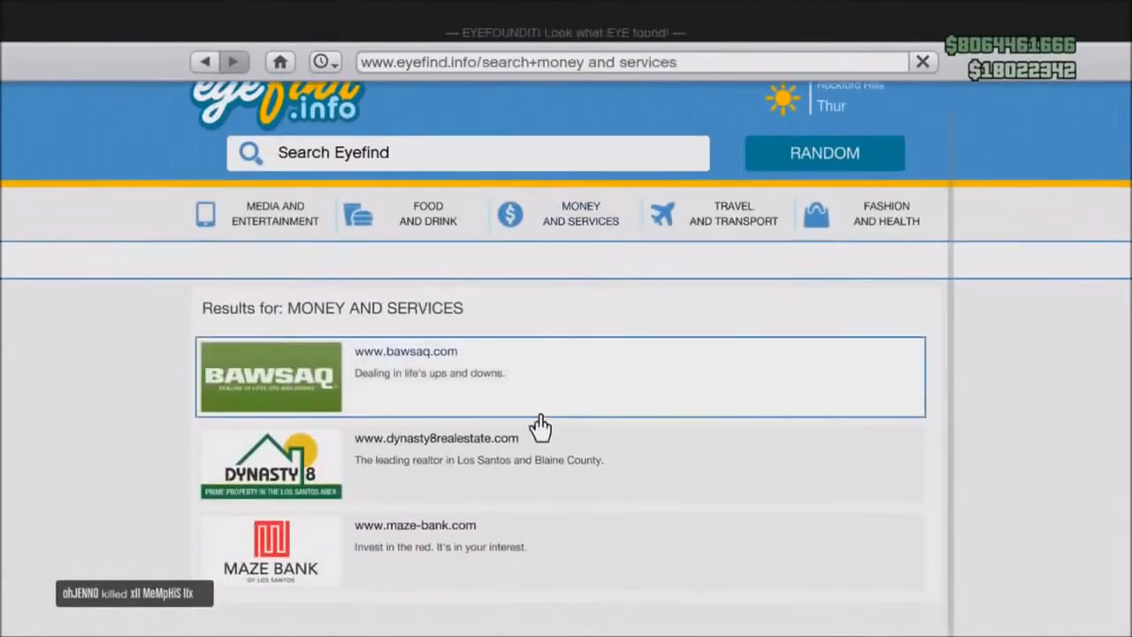
{"action": "left_click", "coordinate": [415, 525]}
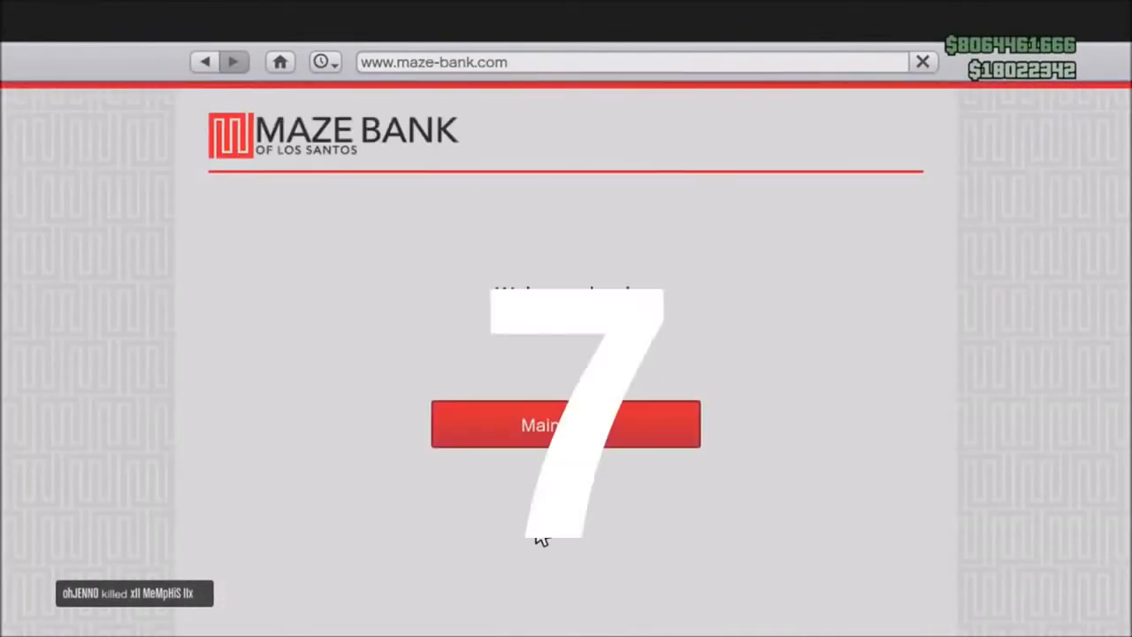
{"action": "left_click", "coordinate": [566, 425]}
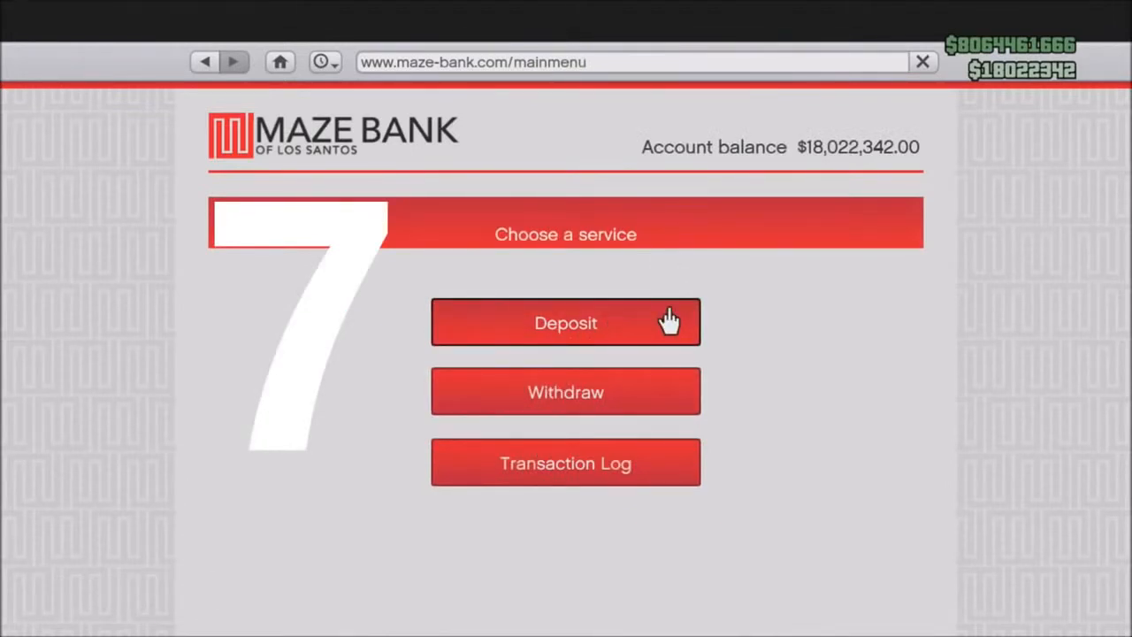
{"action": "left_click", "coordinate": [566, 322]}
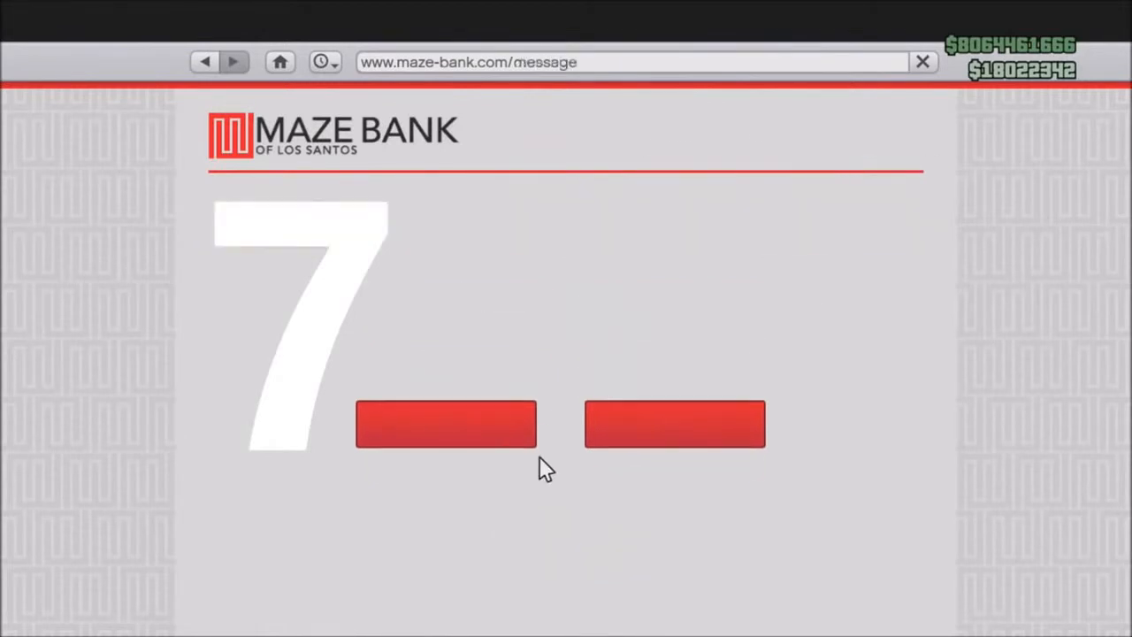
{"action": "left_click", "coordinate": [446, 424]}
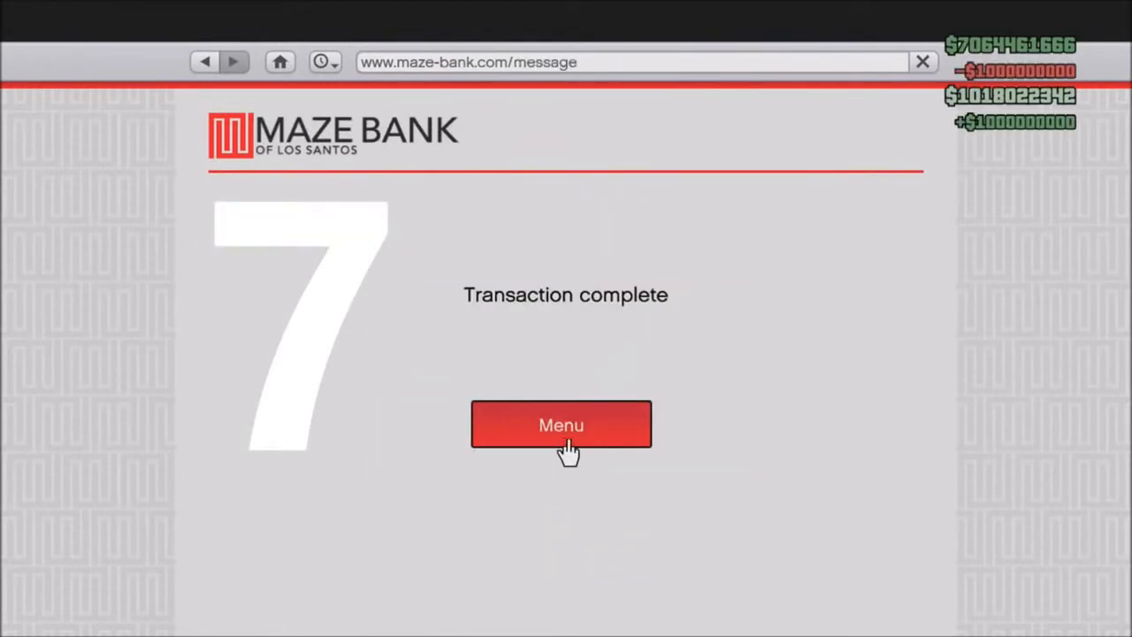
{"action": "left_click", "coordinate": [561, 424]}
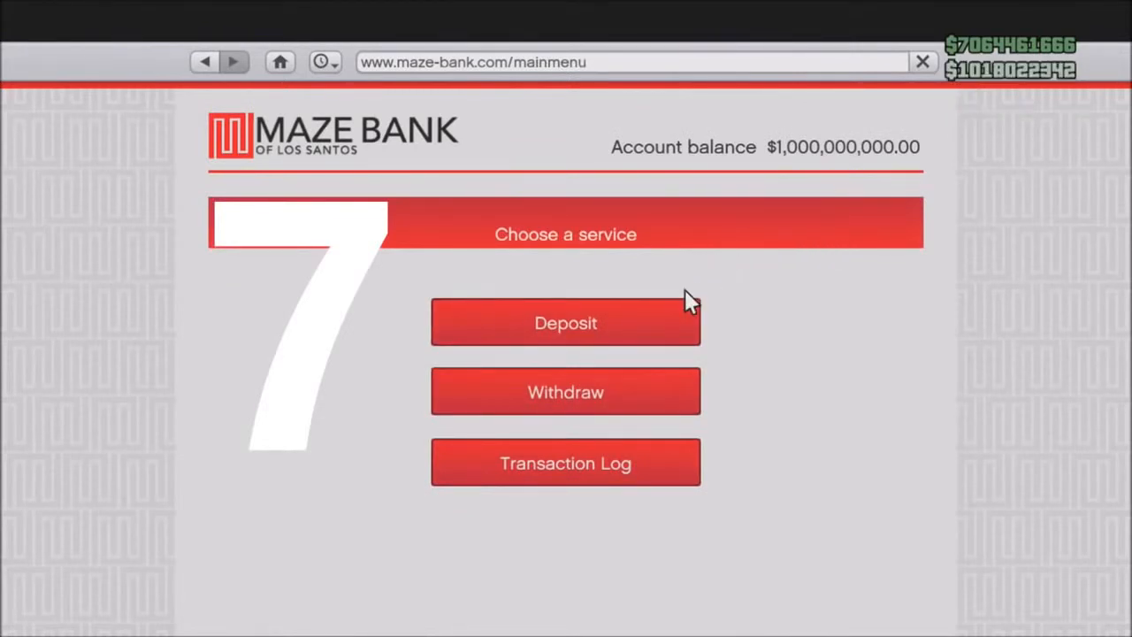
- Make three more $1,000,000,000 Maze Bank deposits, returning to the main menu between them
{"action": "left_click", "coordinate": [566, 322]}
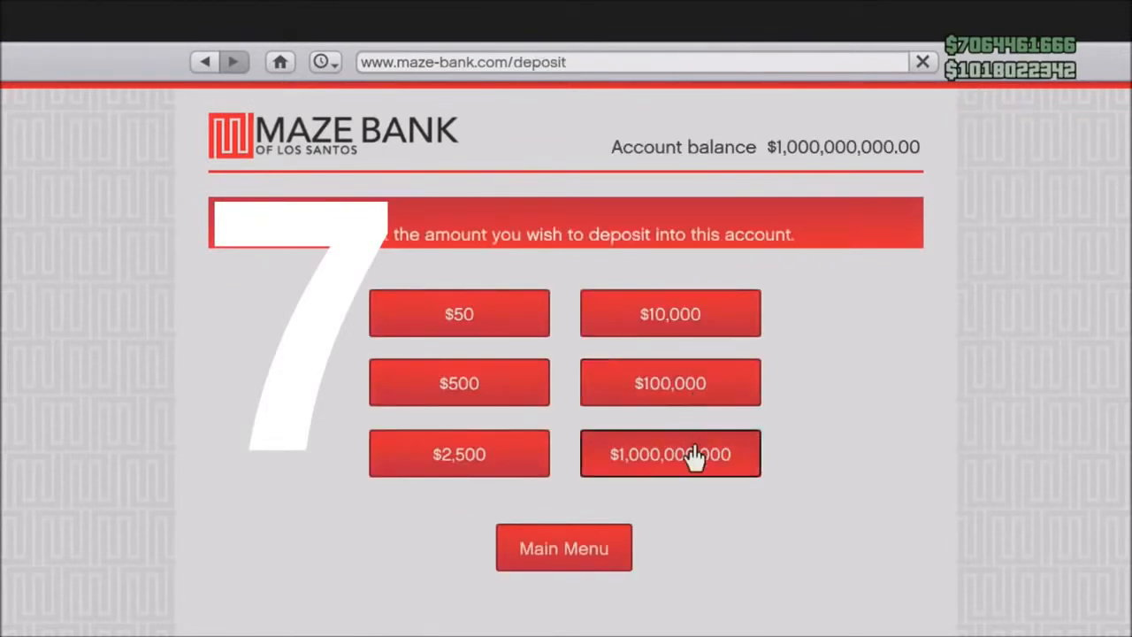
{"action": "left_click", "coordinate": [670, 454]}
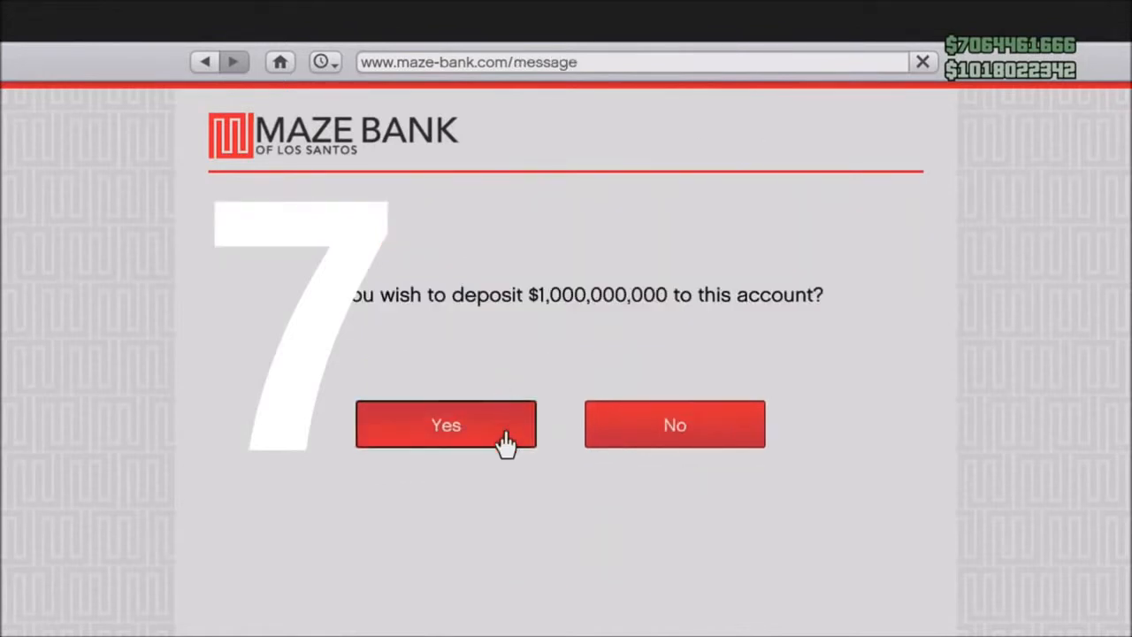
{"action": "left_click", "coordinate": [446, 425]}
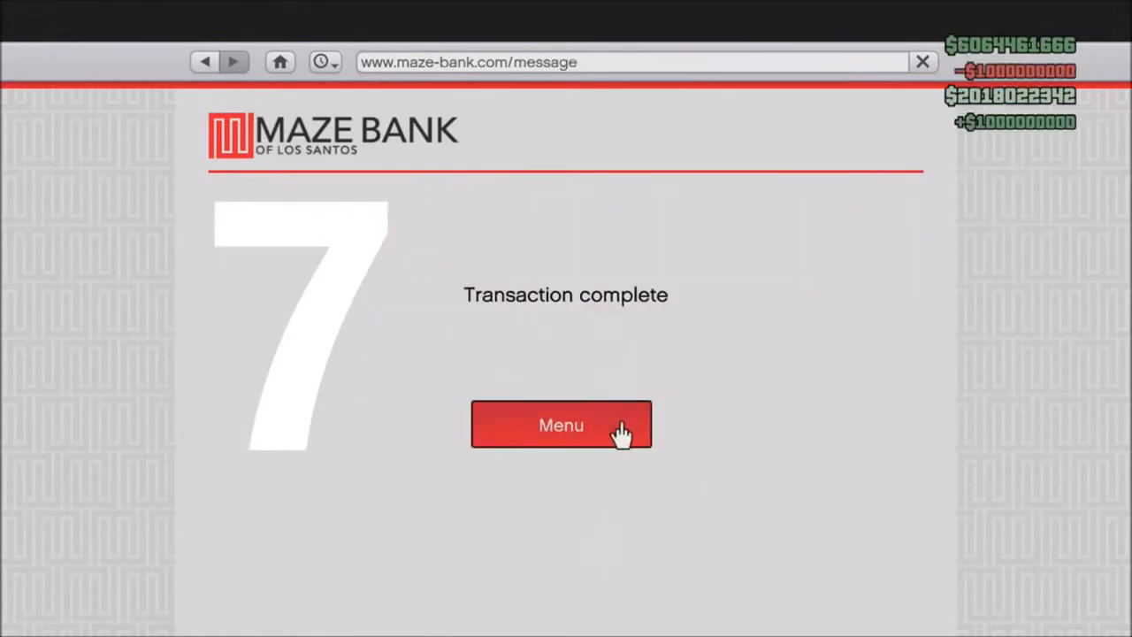
{"action": "left_click", "coordinate": [561, 425]}
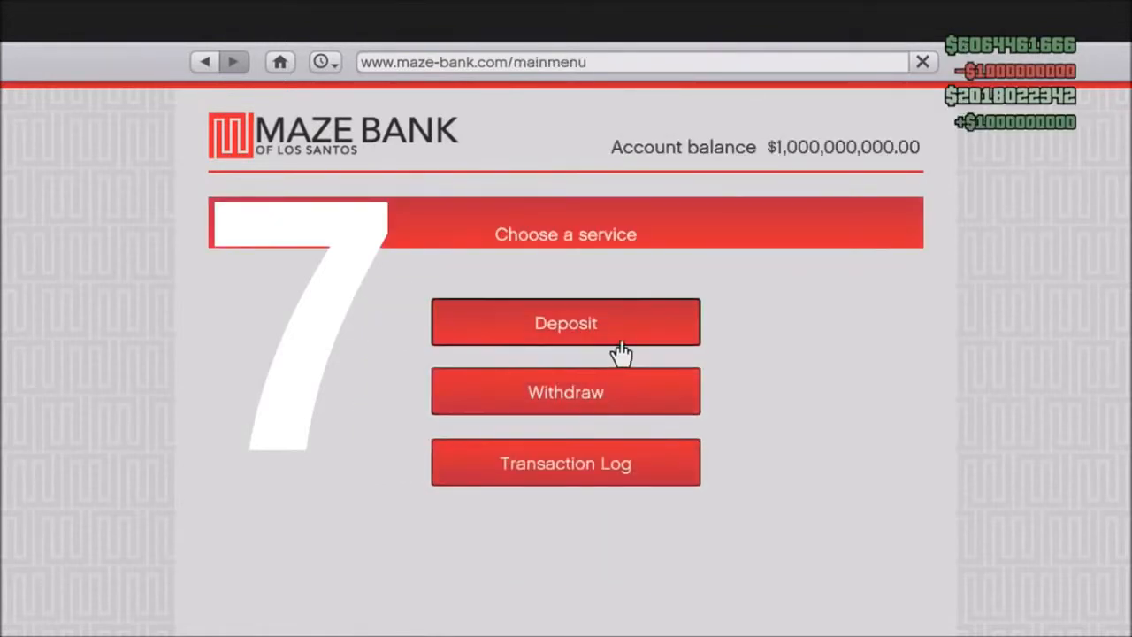
{"action": "left_click", "coordinate": [565, 322]}
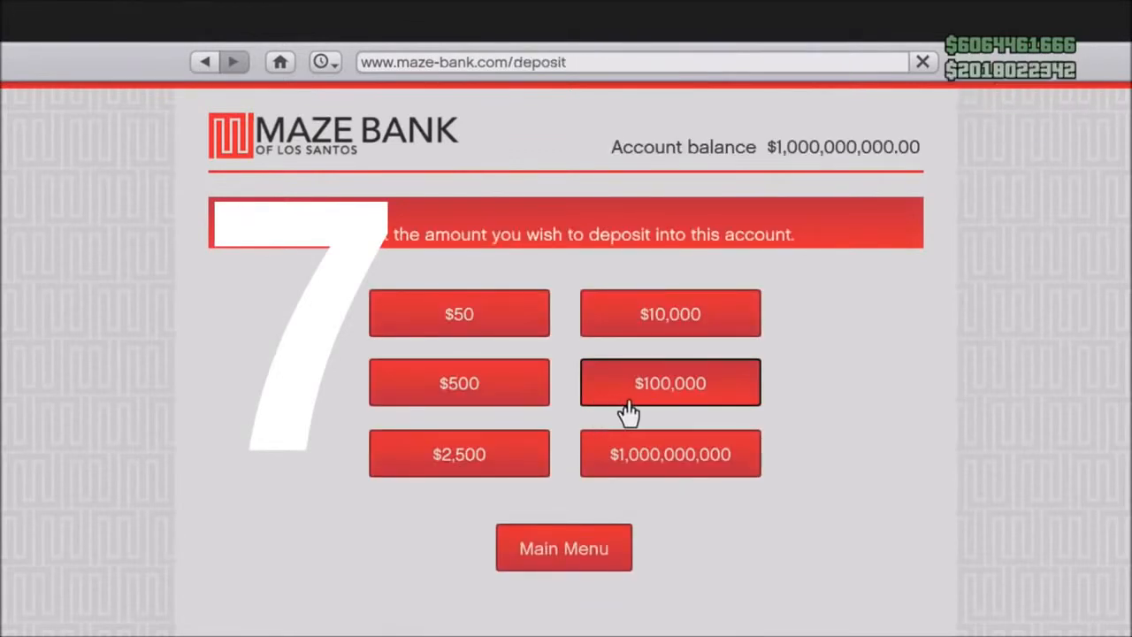
{"action": "left_click", "coordinate": [670, 454]}
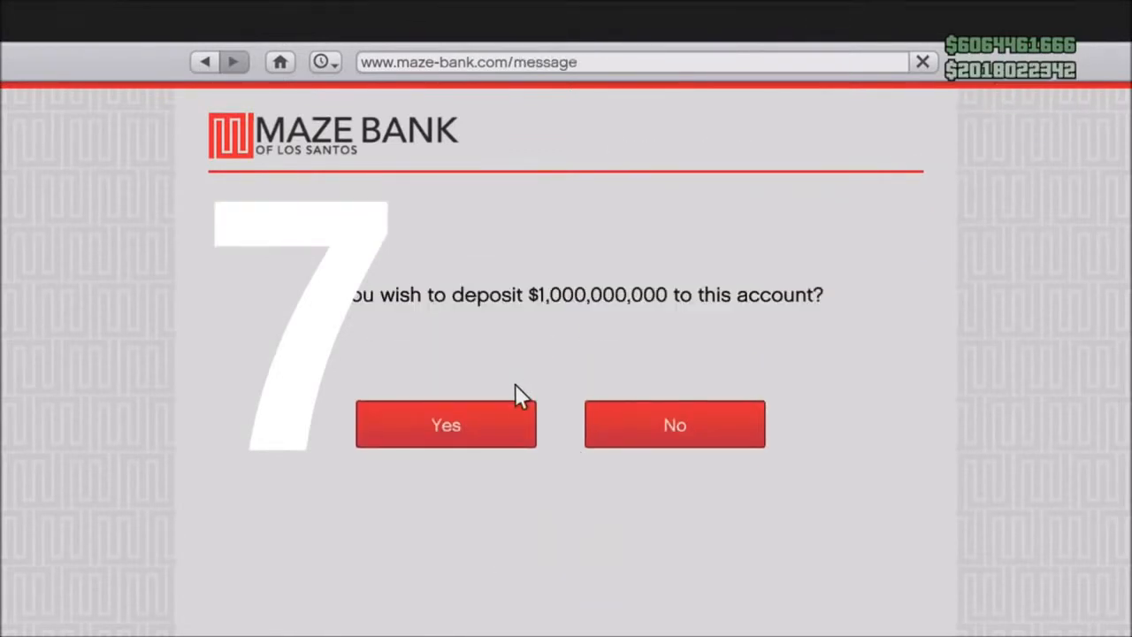
{"action": "left_click", "coordinate": [446, 424]}
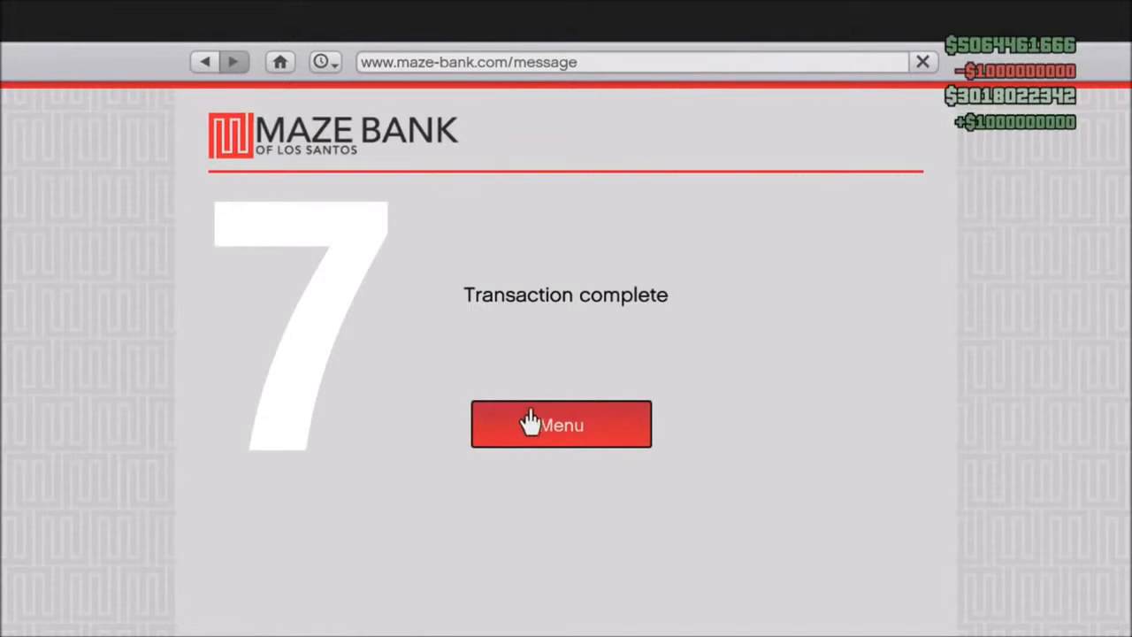
{"action": "left_click", "coordinate": [561, 425]}
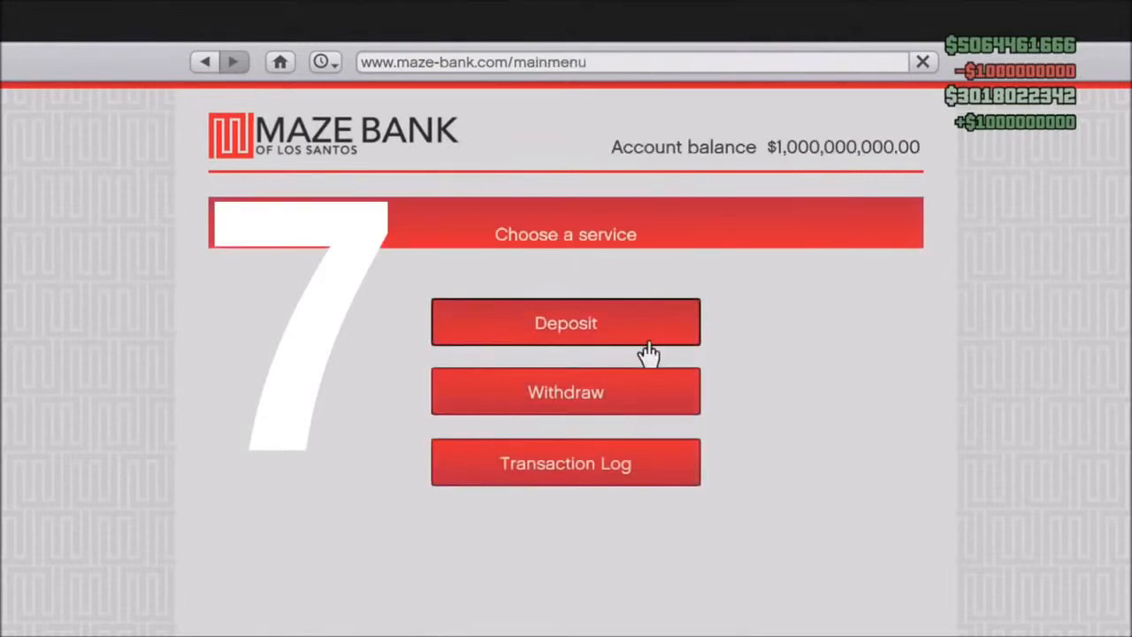
{"action": "left_click", "coordinate": [565, 322]}
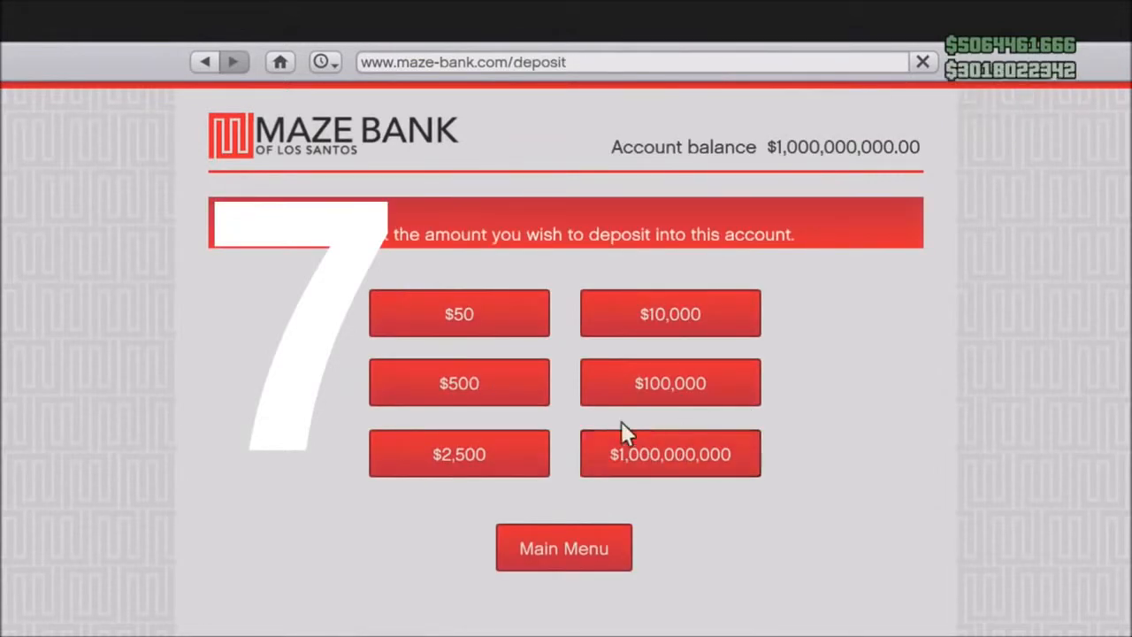
{"action": "left_click", "coordinate": [669, 454]}
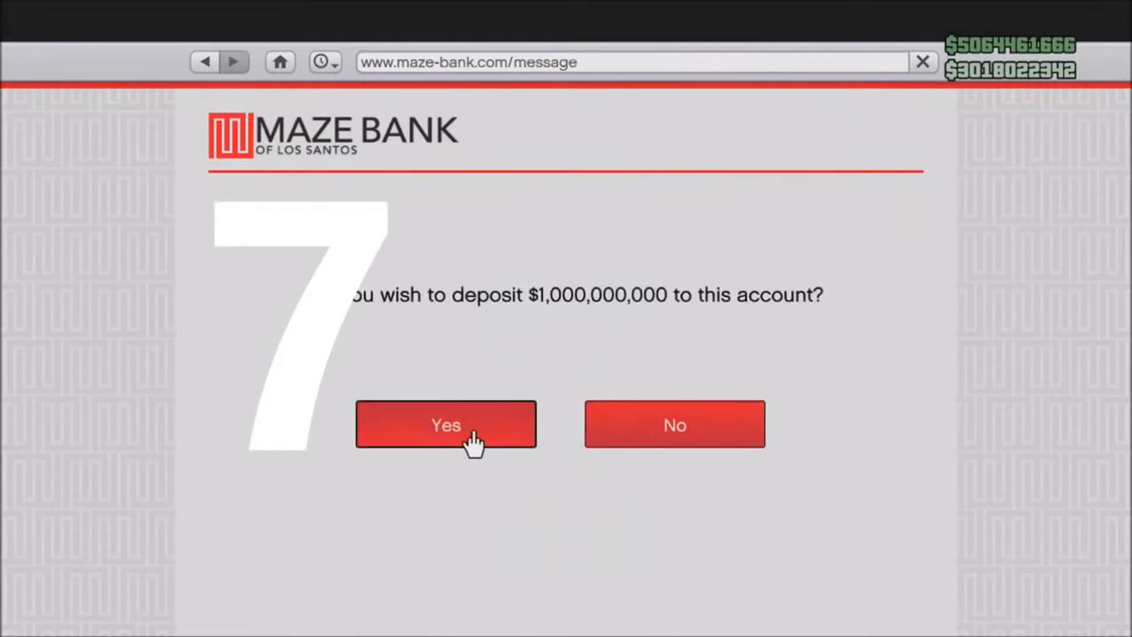
{"action": "left_click", "coordinate": [446, 425]}
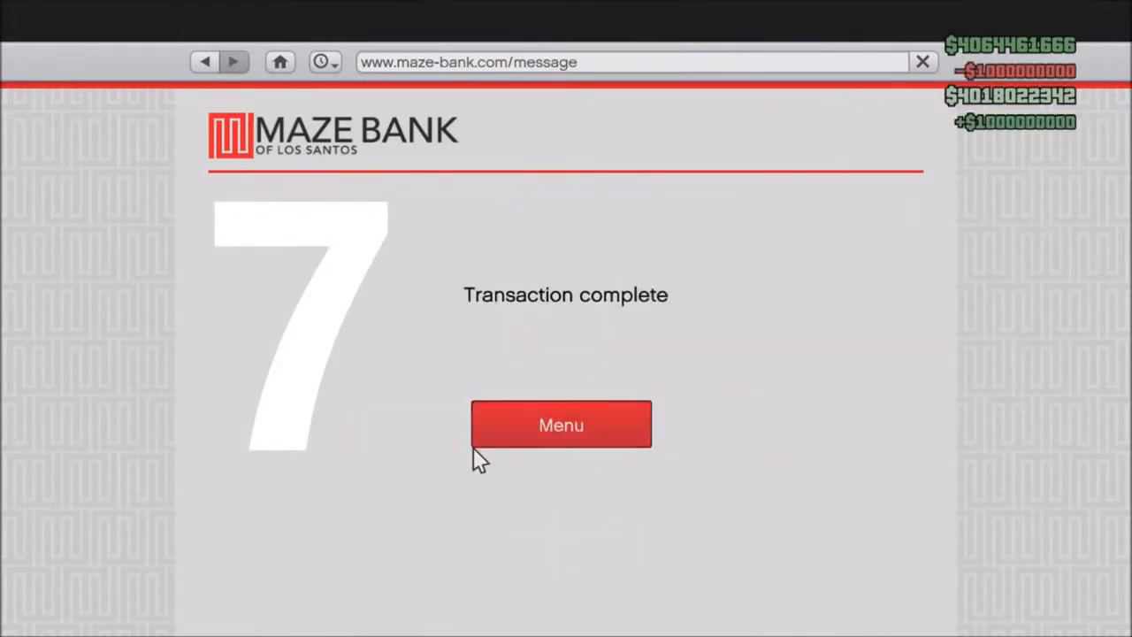
{"action": "mouse_move", "coordinate": [496, 455]}
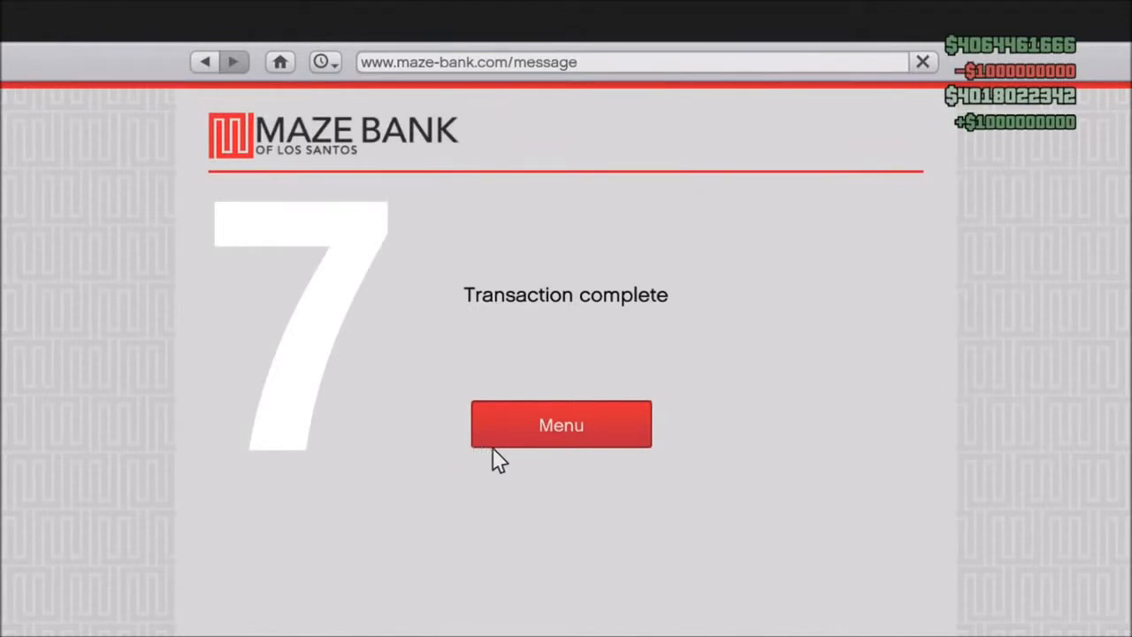
{"action": "mouse_move", "coordinate": [558, 456]}
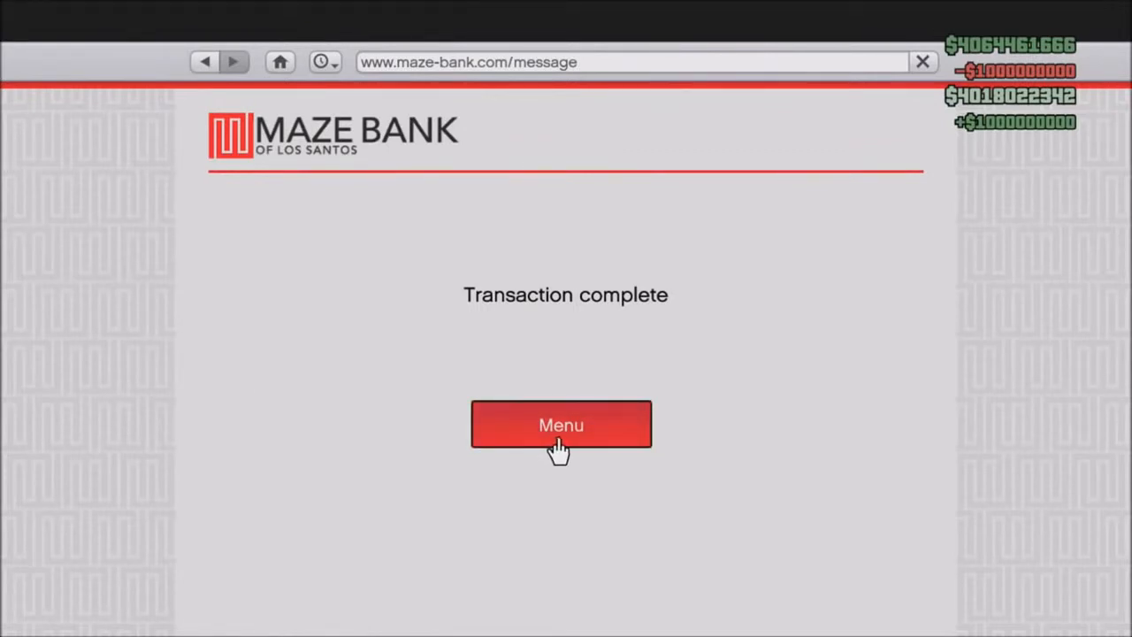
{"action": "mouse_move", "coordinate": [575, 451]}
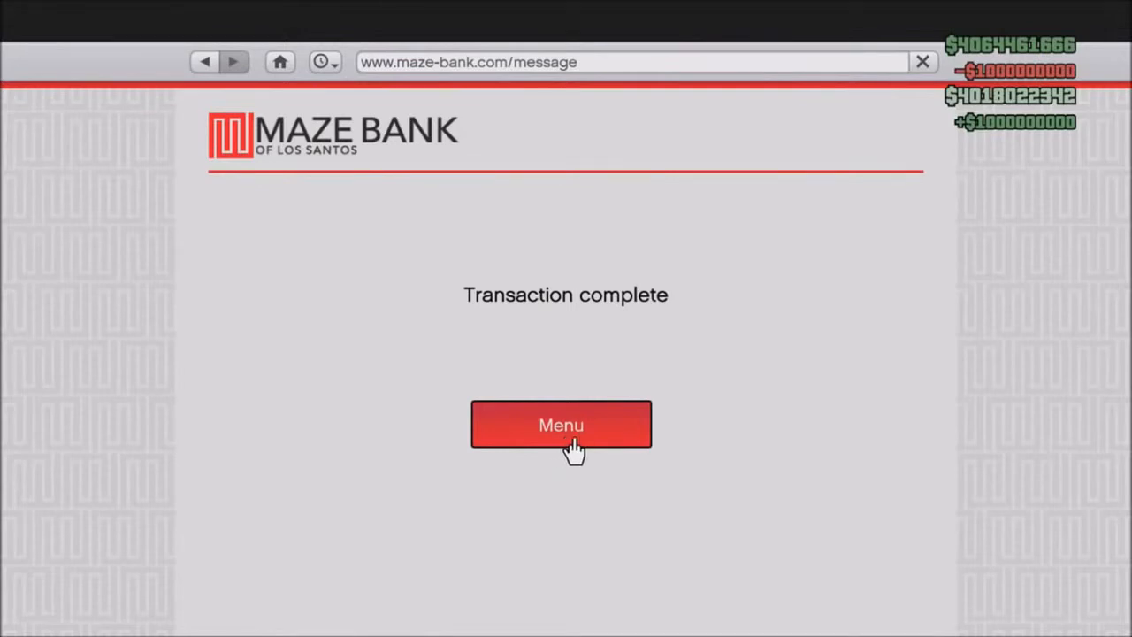
{"action": "mouse_move", "coordinate": [584, 452]}
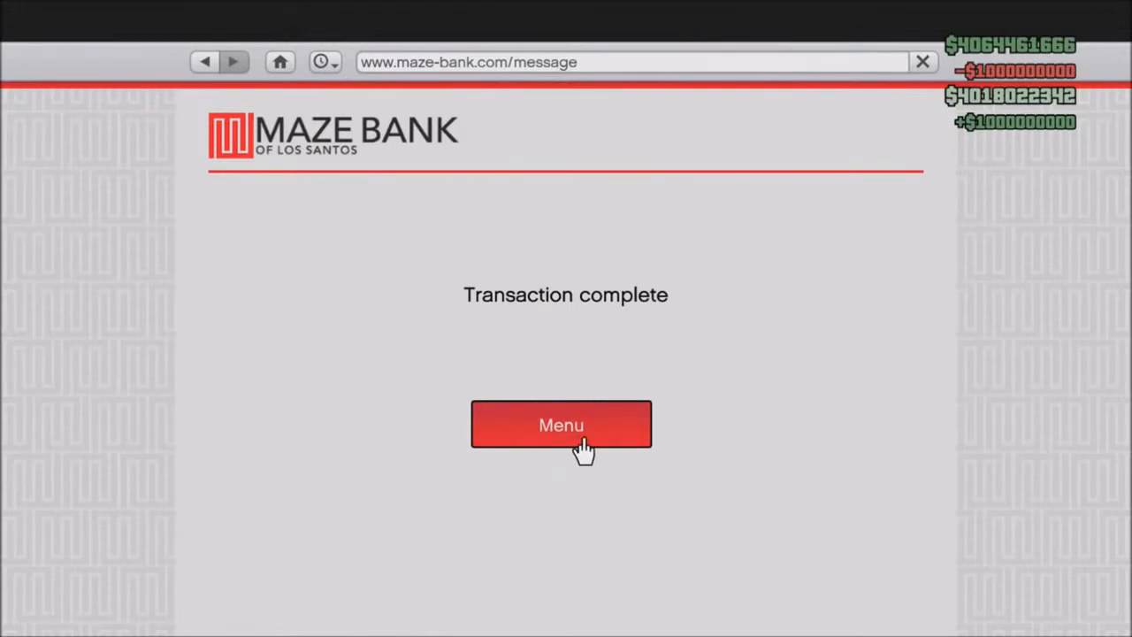
- Go from the transaction-complete page back to the Eyefind home page
{"action": "left_click", "coordinate": [561, 425]}
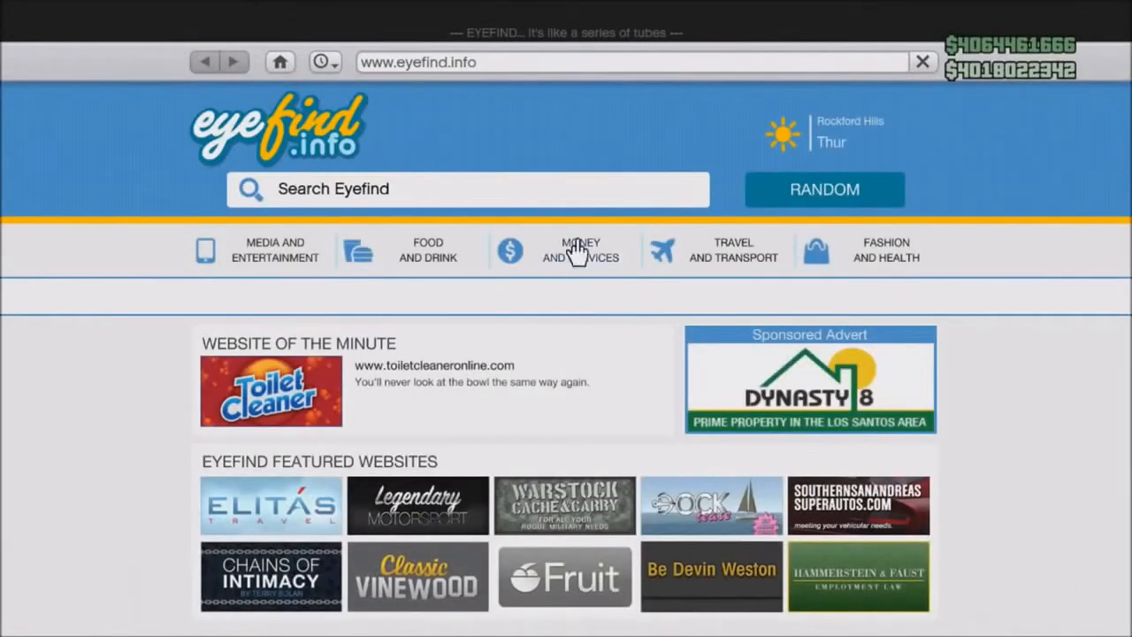
- Reopen Maze Bank's deposit page, then close the in-game internet to return to the apartment
{"action": "left_click", "coordinate": [580, 249]}
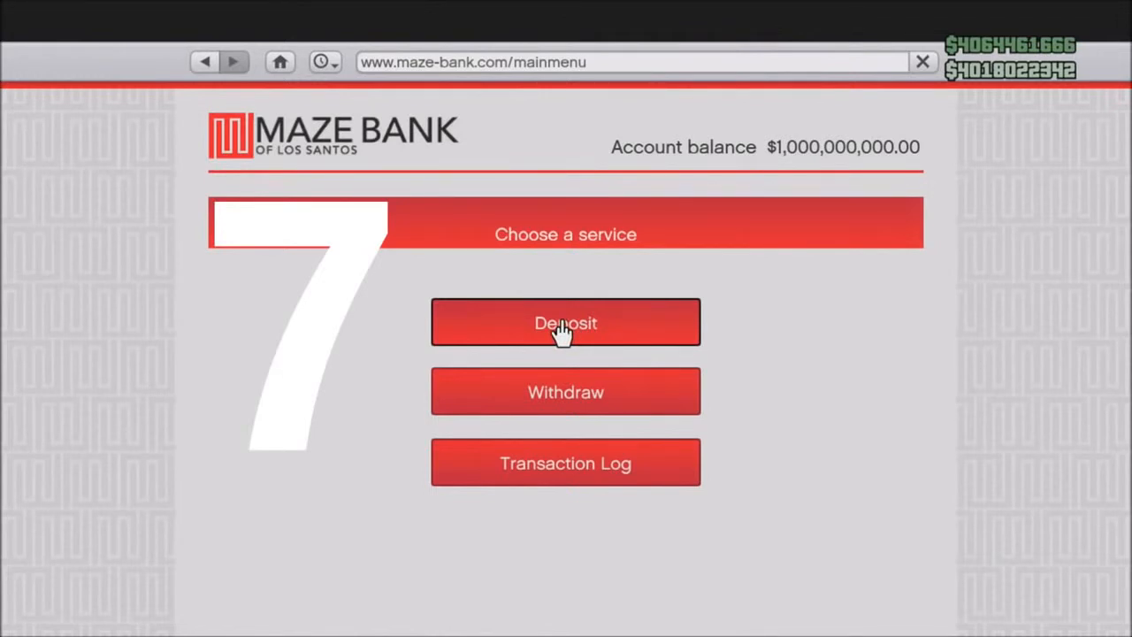
{"action": "left_click", "coordinate": [565, 322]}
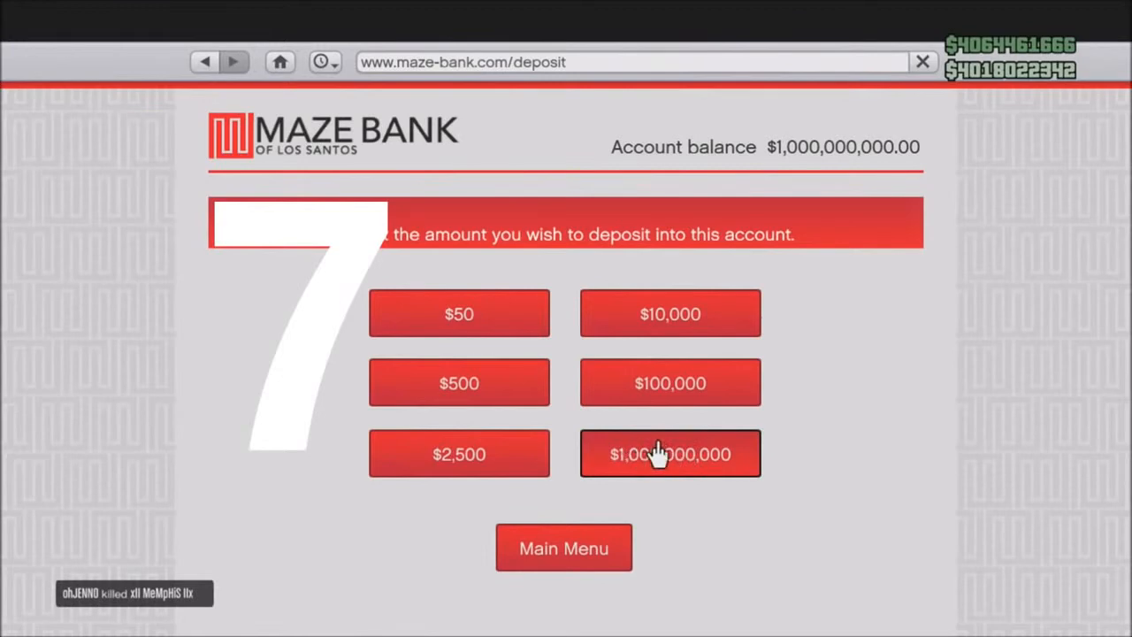
{"action": "mouse_move", "coordinate": [685, 454]}
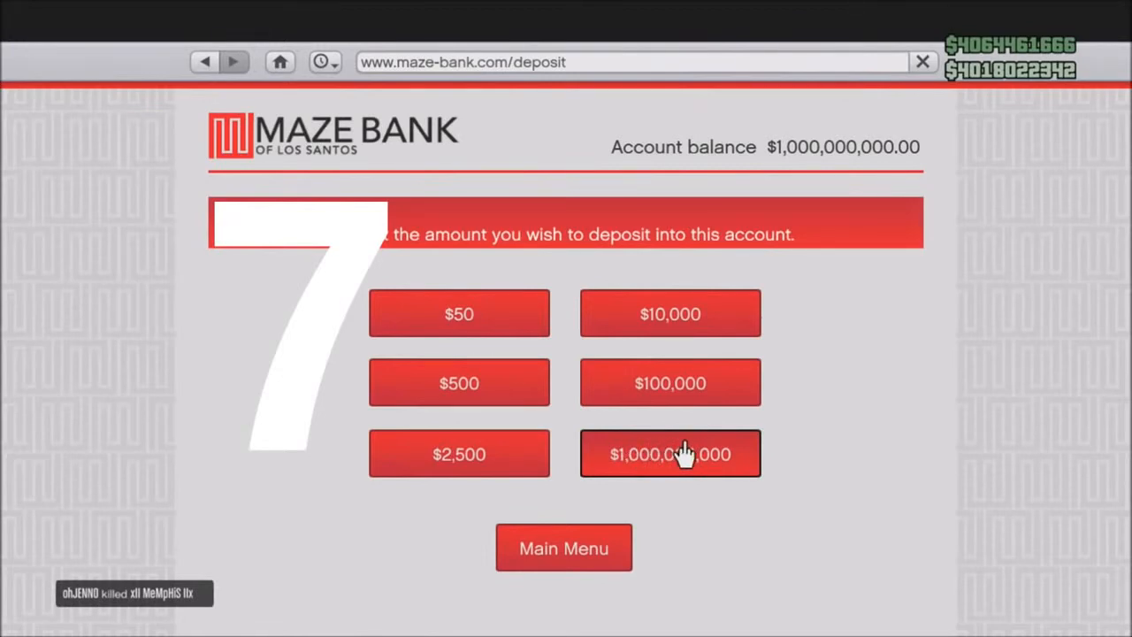
{"action": "left_click", "coordinate": [670, 454]}
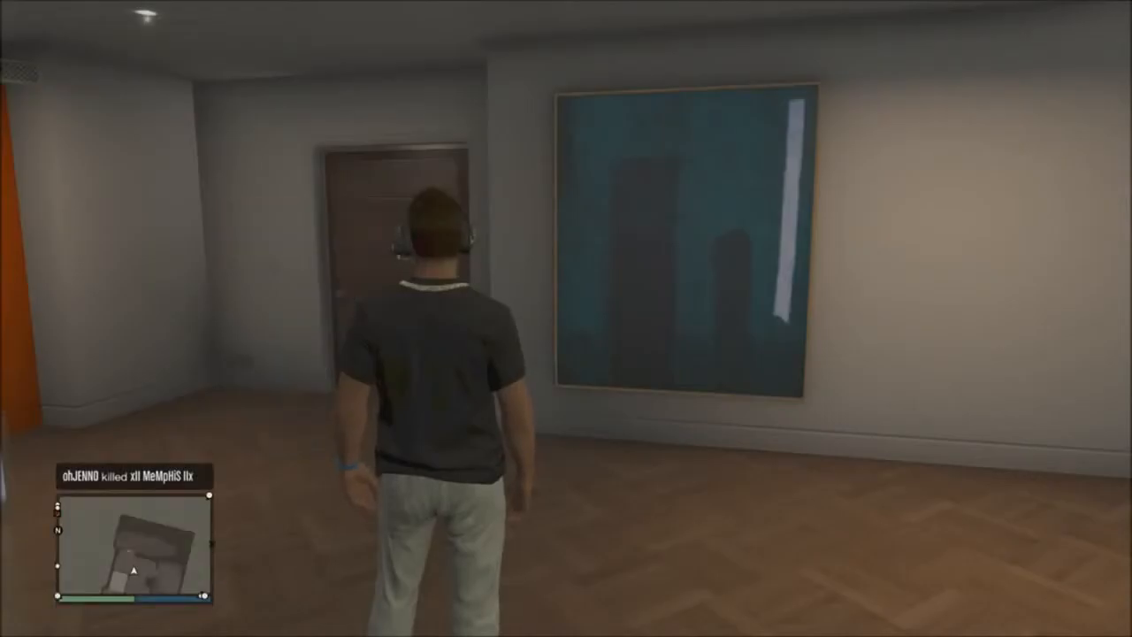